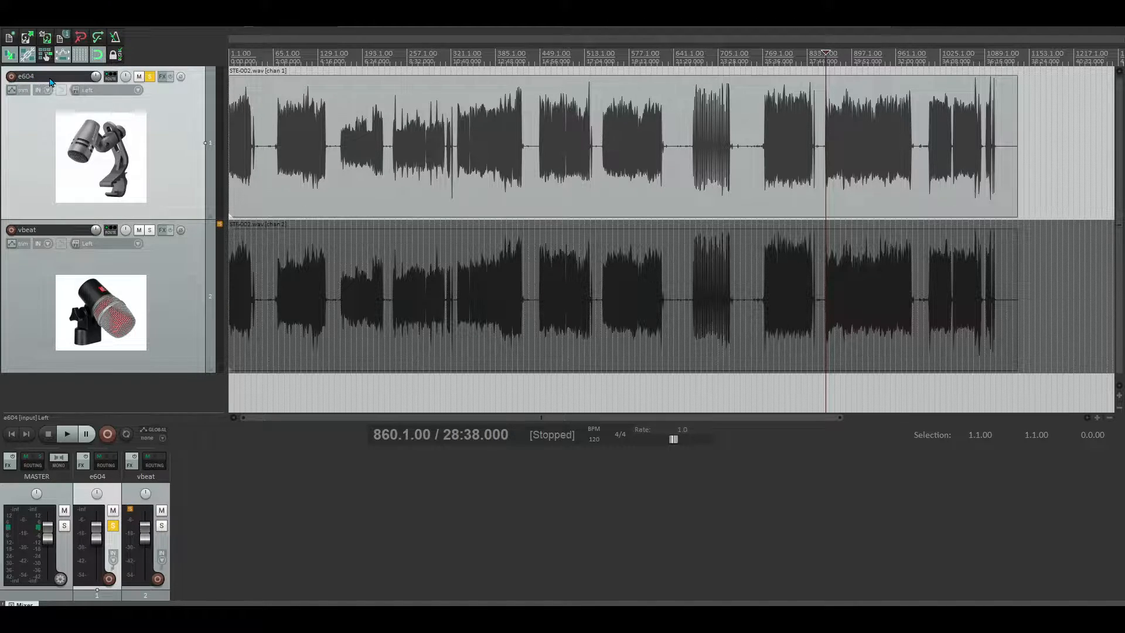
Step: Start playing the drum recordings and flip solo between e604 and vbeat, finishing on vbeat
left_click(54, 230)
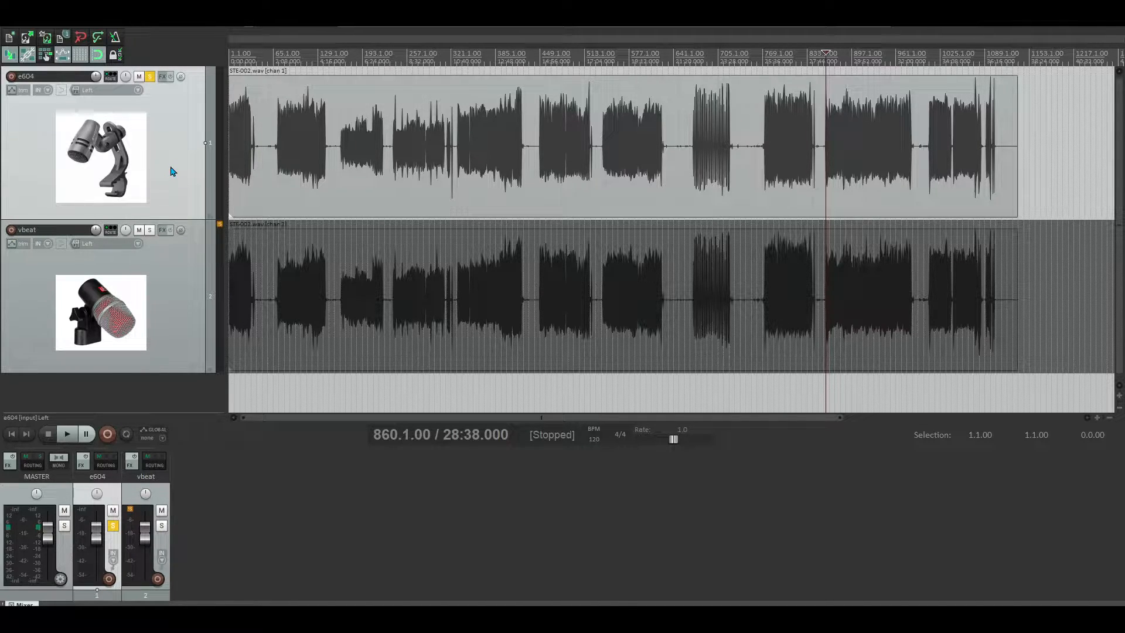
left_click(67, 434)
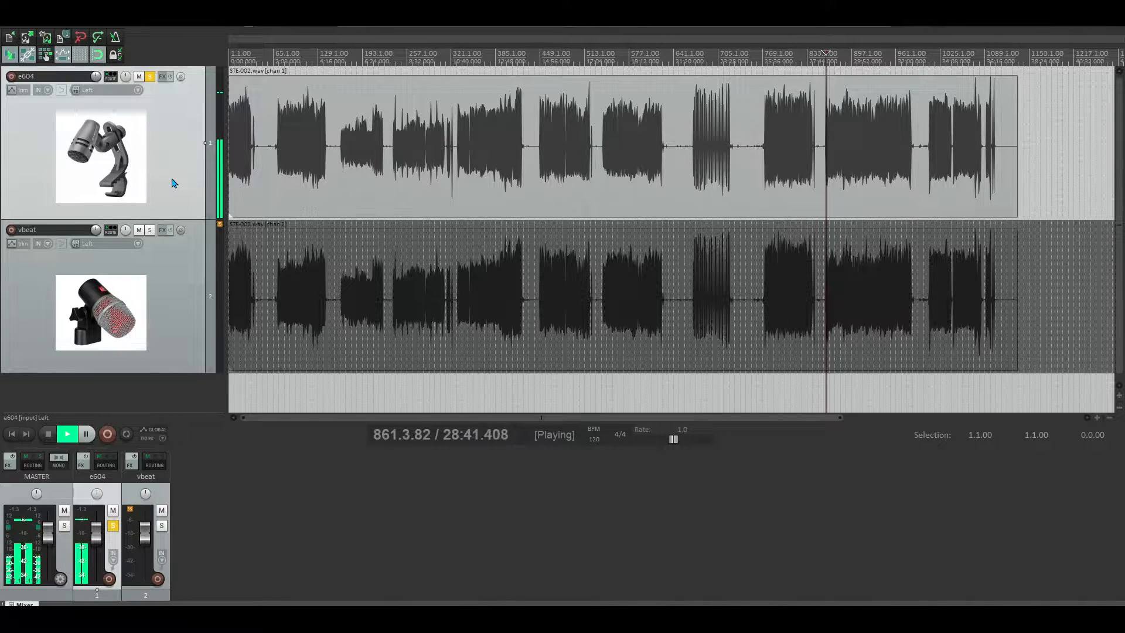
mouse_move(177, 237)
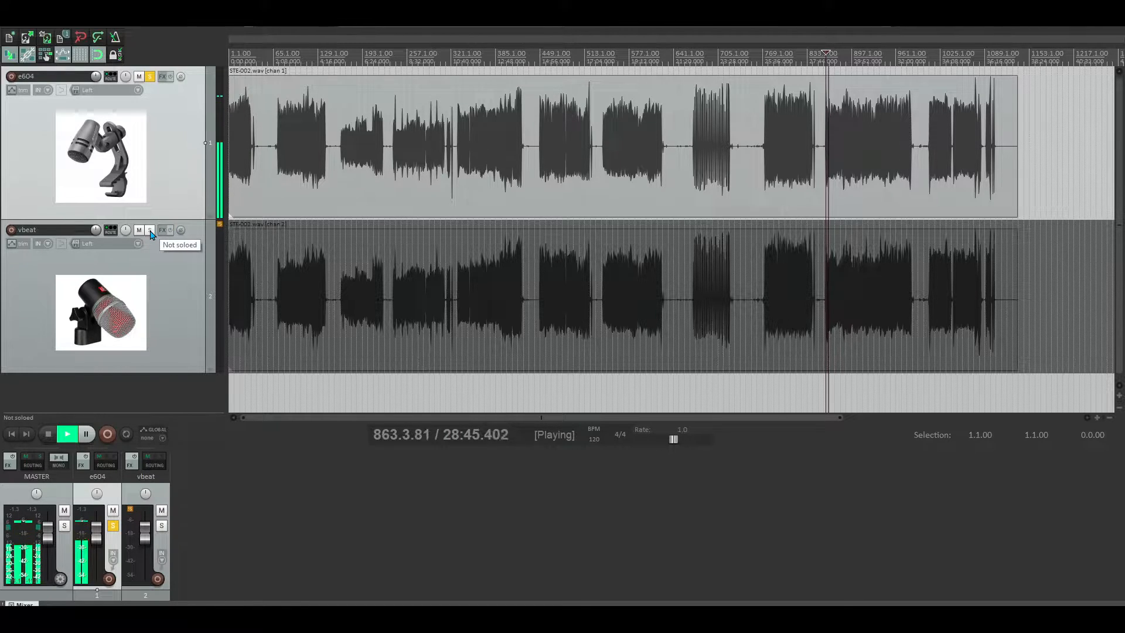
left_click(150, 230)
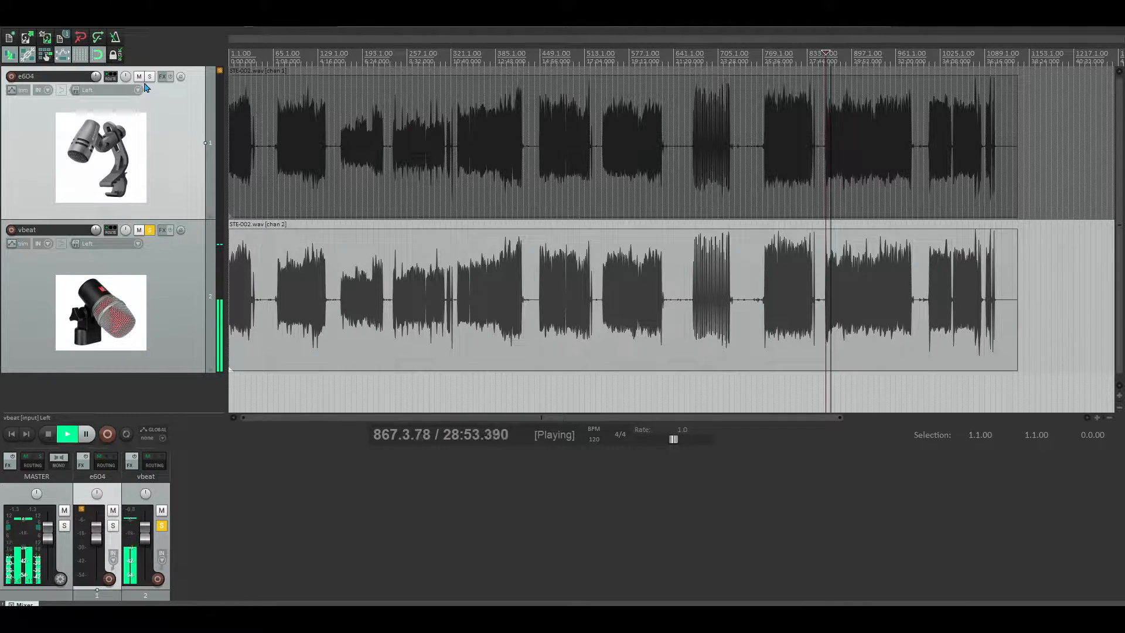
left_click(149, 76)
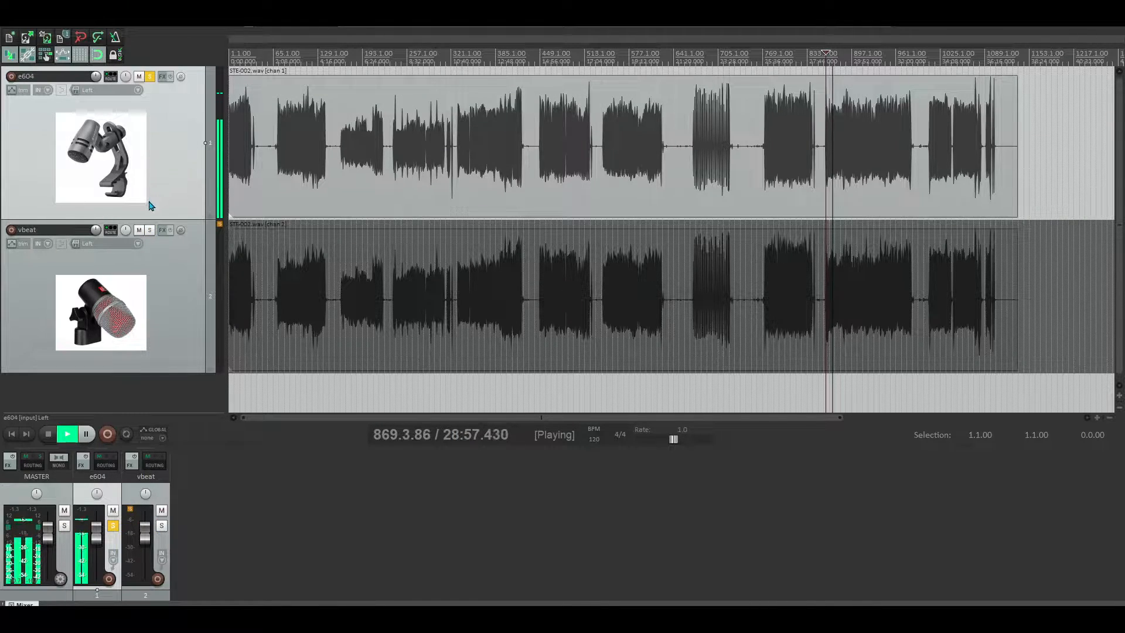
left_click(149, 230)
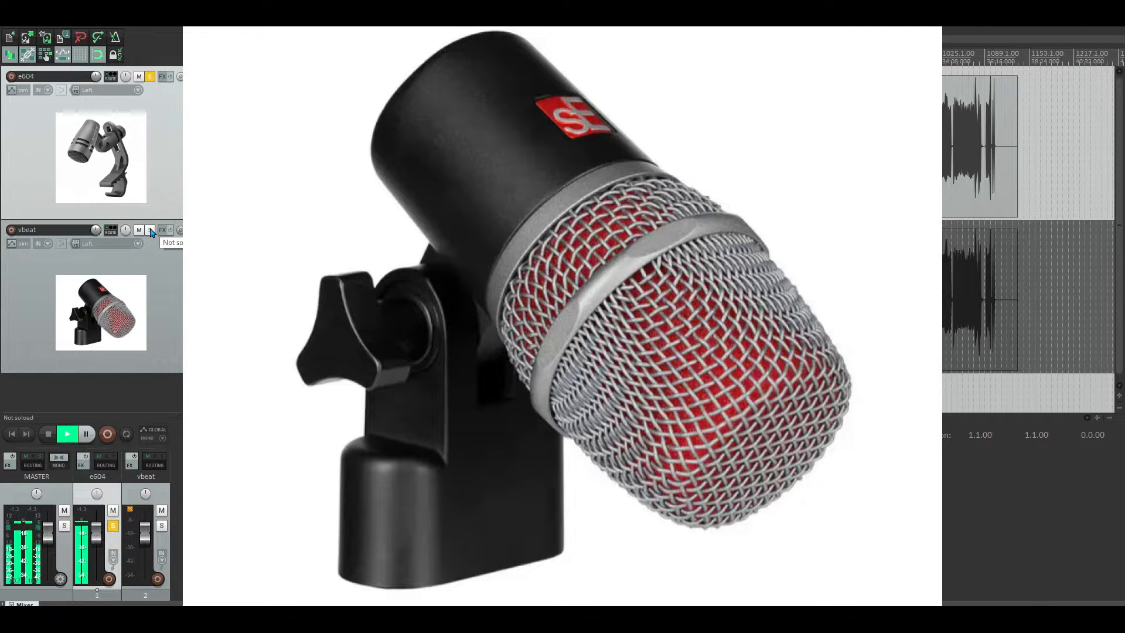
left_click(150, 230)
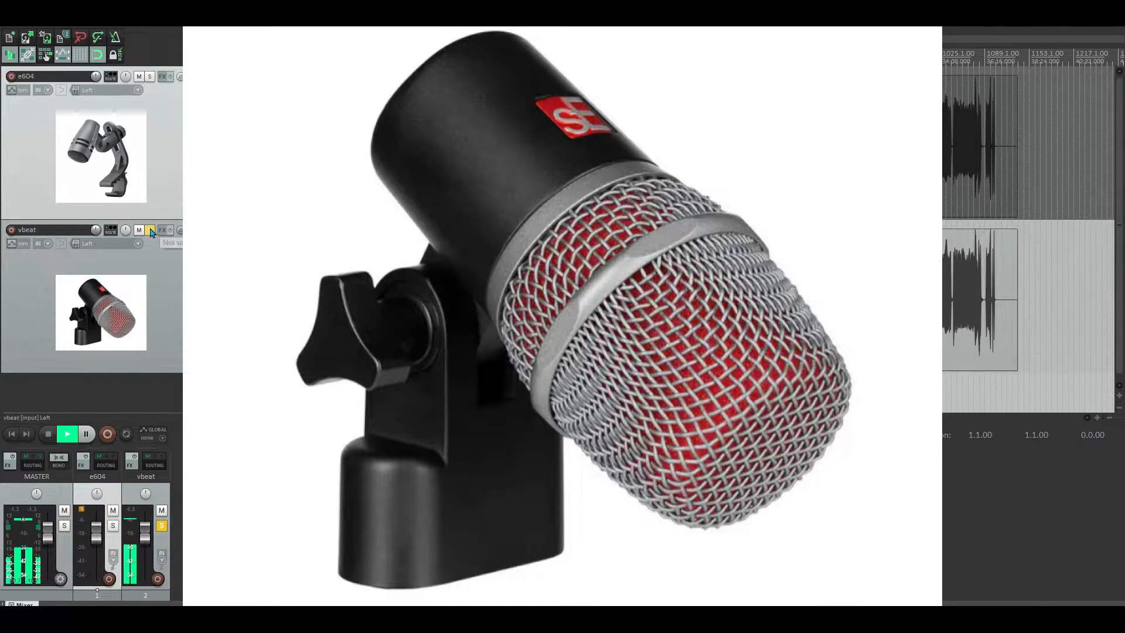
left_click(150, 230)
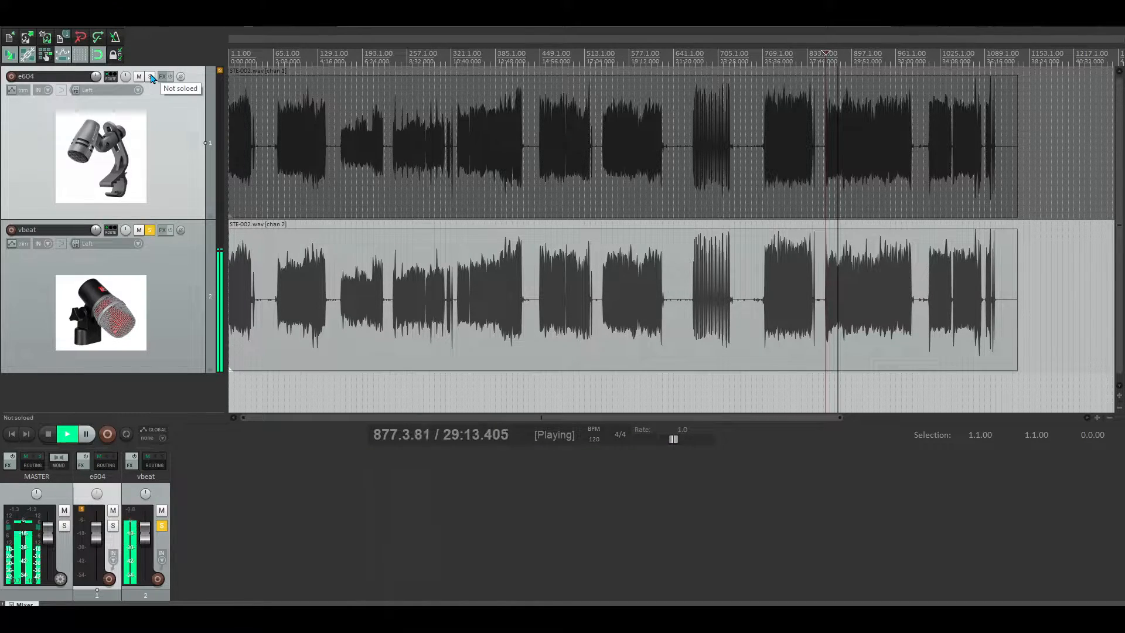
Step: Solo e604, then vbeat, then e604 again while playback continues
left_click(150, 77)
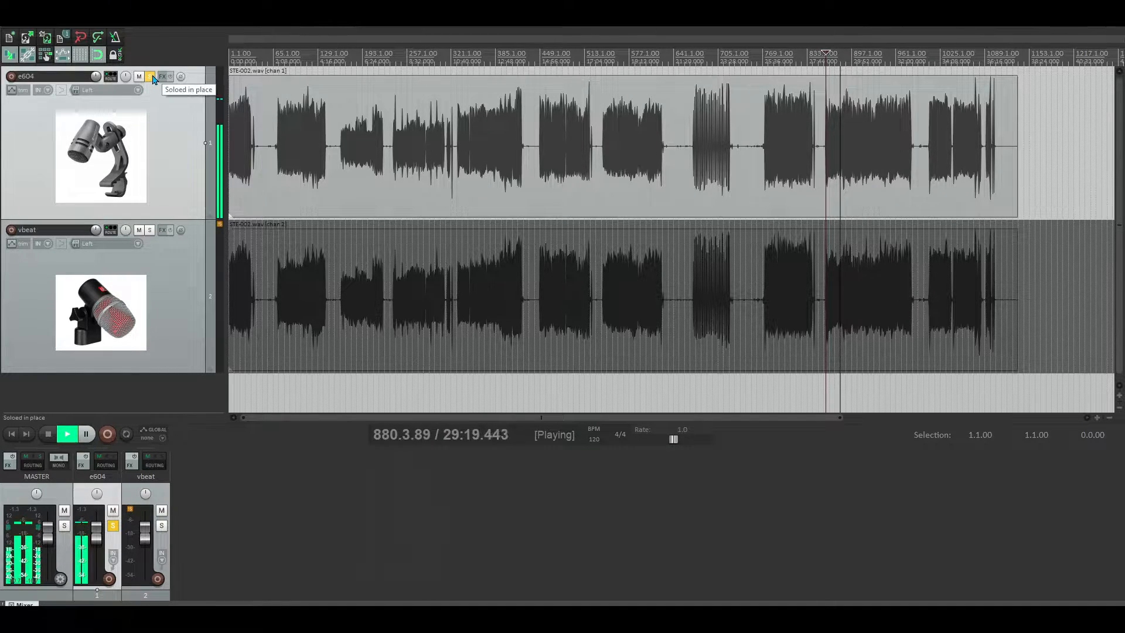
left_click(150, 77)
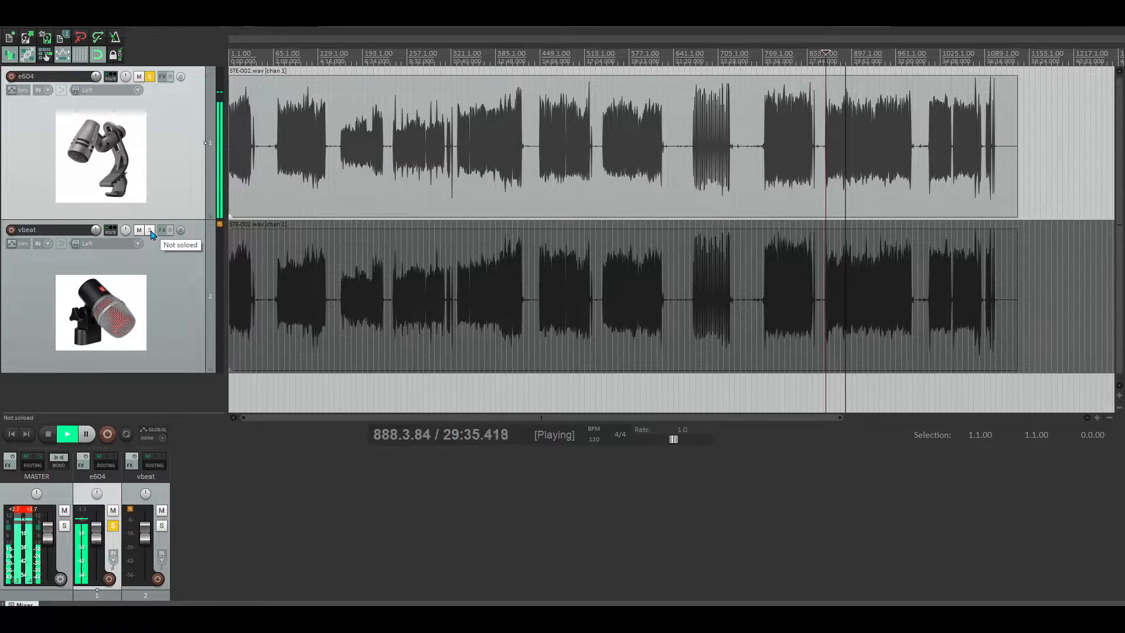
left_click(150, 230)
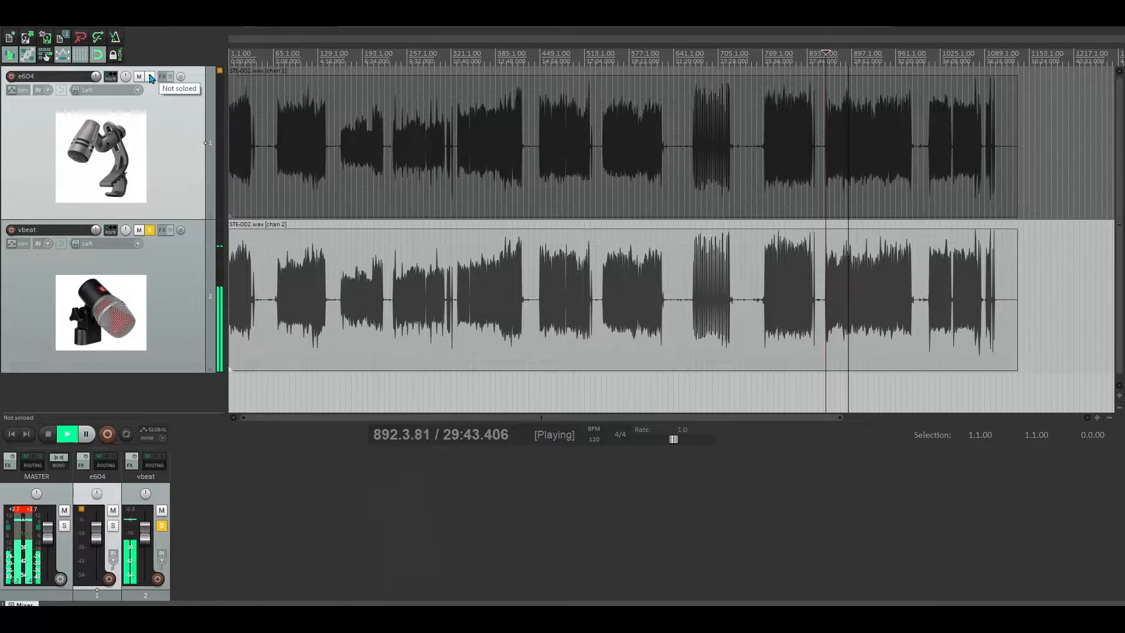
left_click(149, 76)
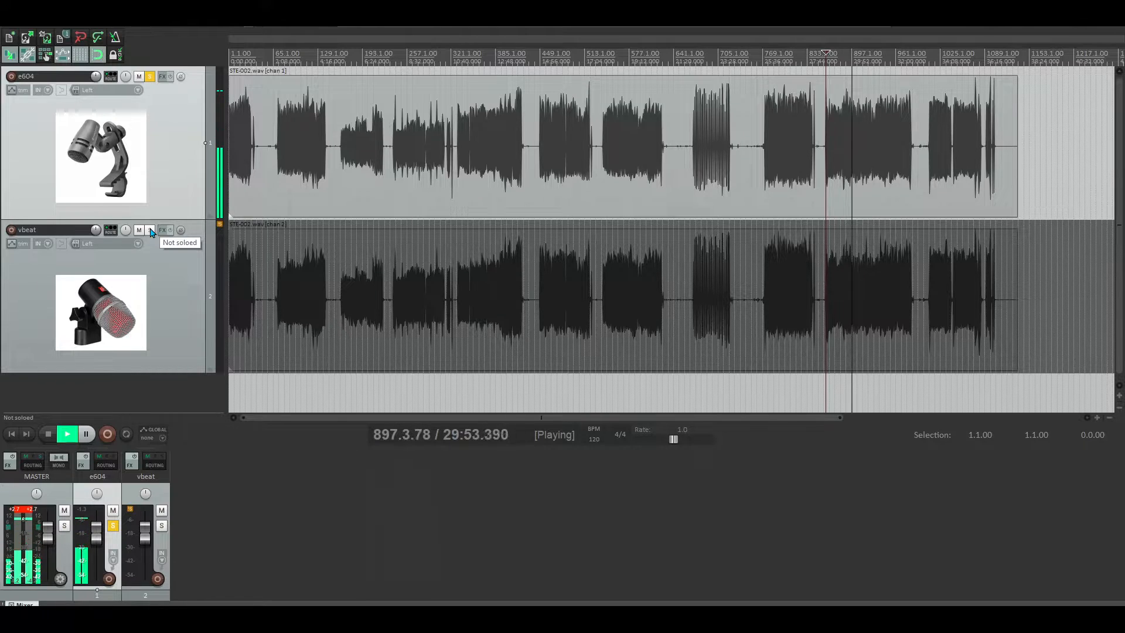
left_click(150, 230)
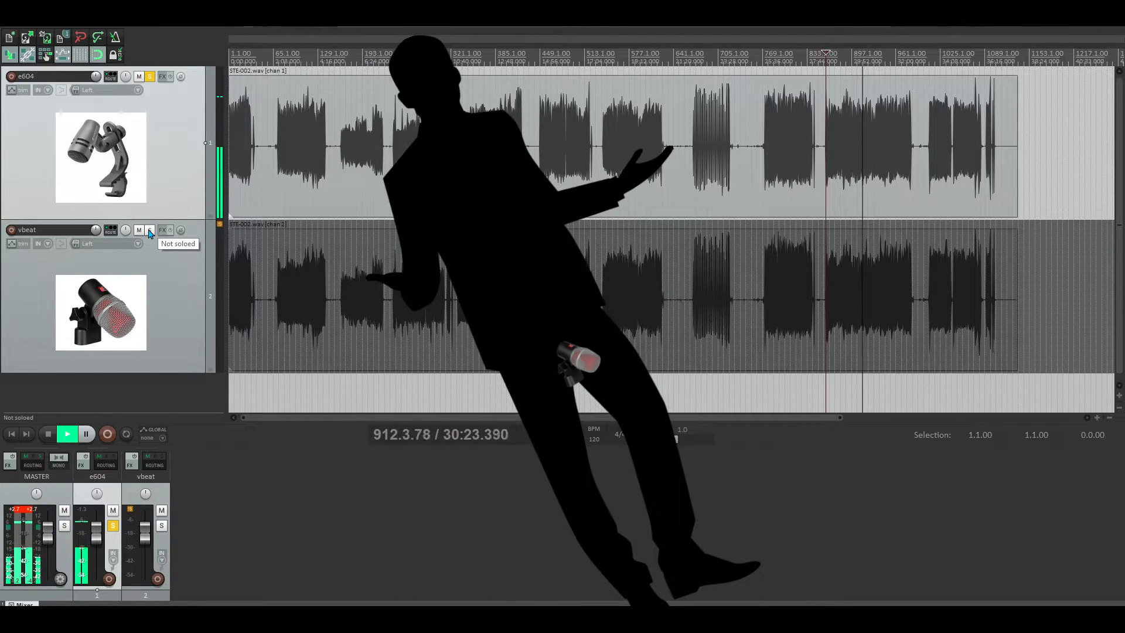
Step: Move the solo from e604 to the vbeat track during playback
left_click(150, 230)
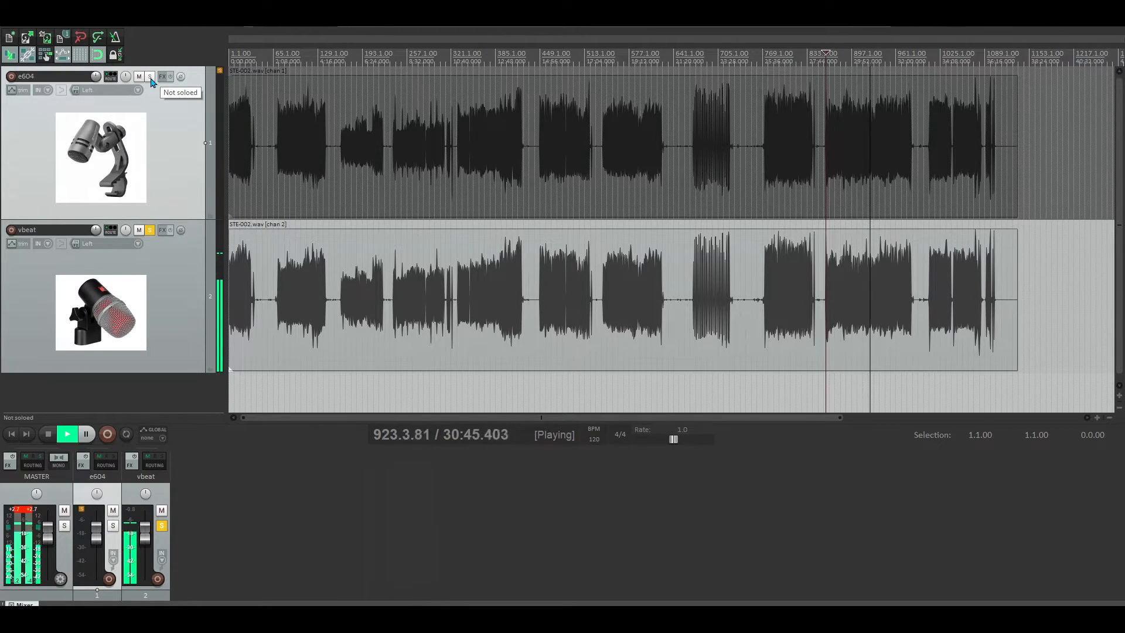
left_click(150, 77)
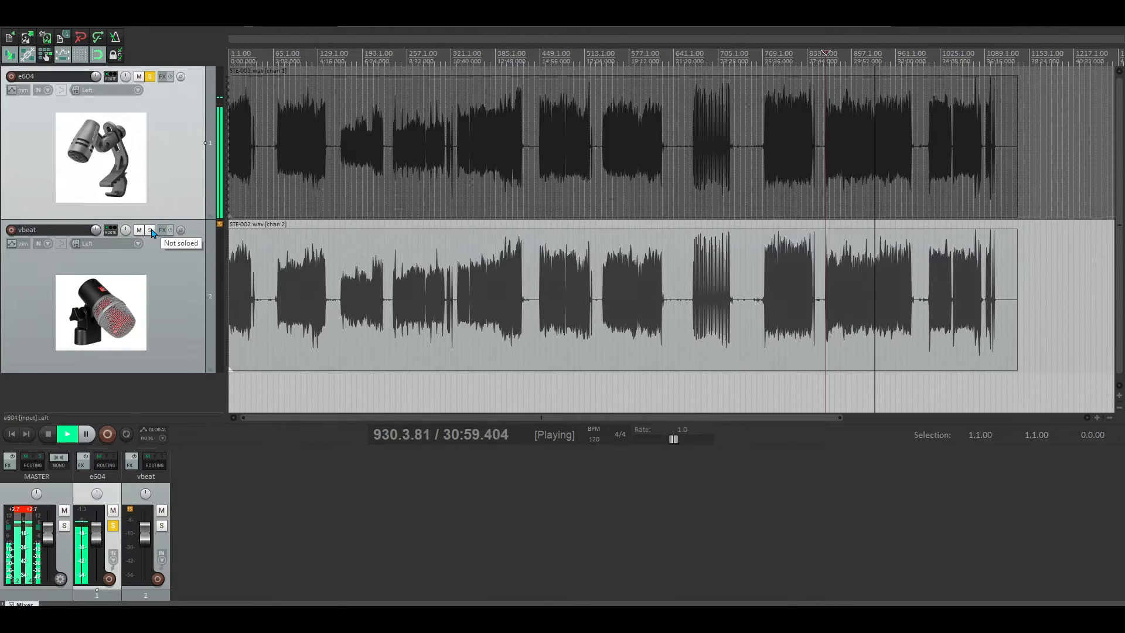
left_click(149, 230)
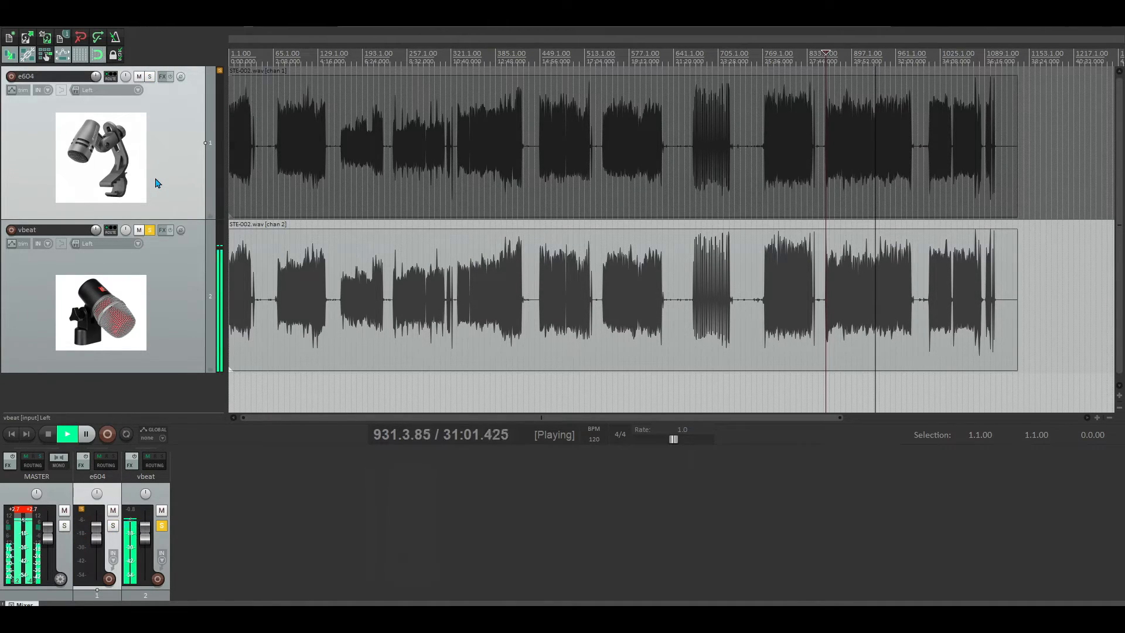